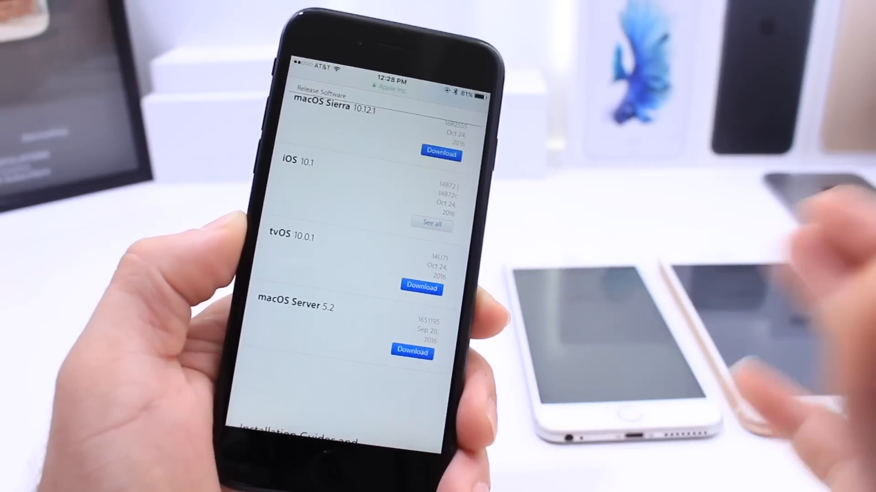
# - Leave Safari's Apple Developer releases page and return to the home screen
pyautogui.press('home')
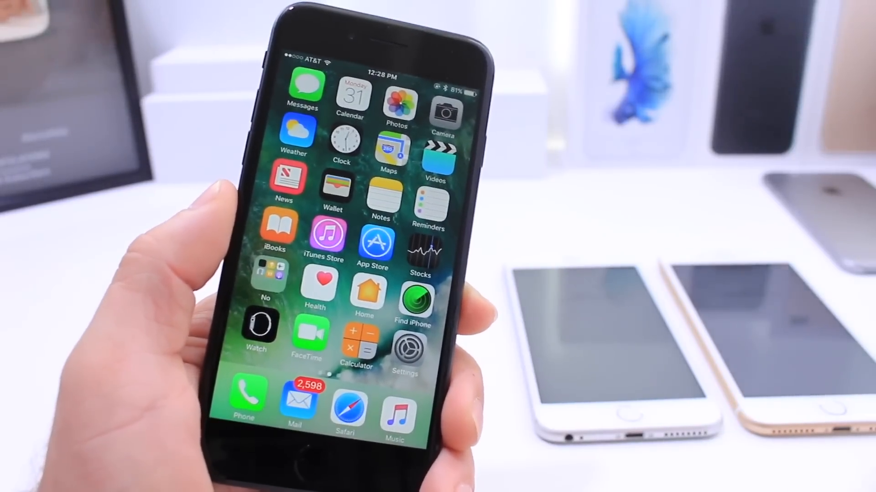
# - Look over the Health app's Health Data categories, then return home
pyautogui.click(317, 284)
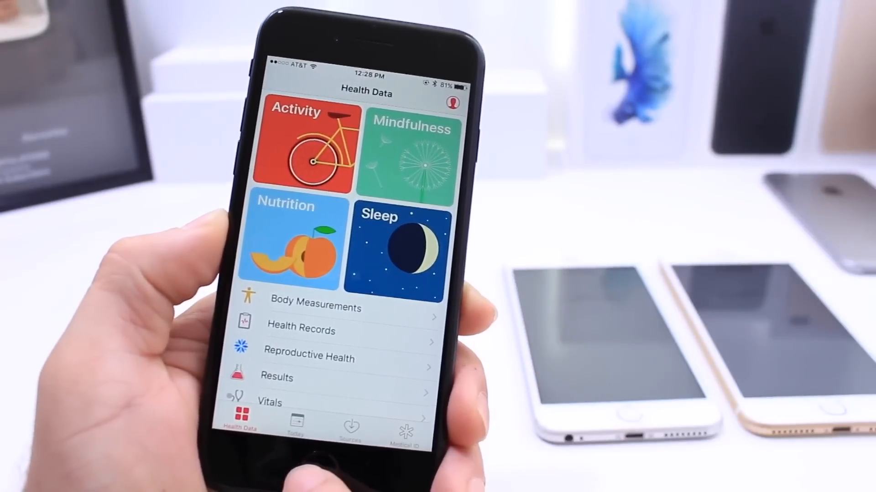
pyautogui.press('home')
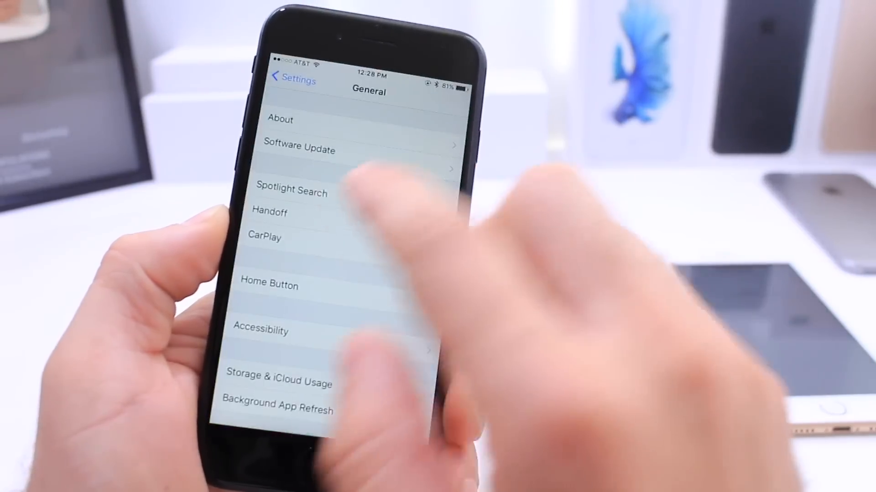
# - View the About page showing iOS version 10.1.1 (14B100), then go home
pyautogui.click(280, 119)
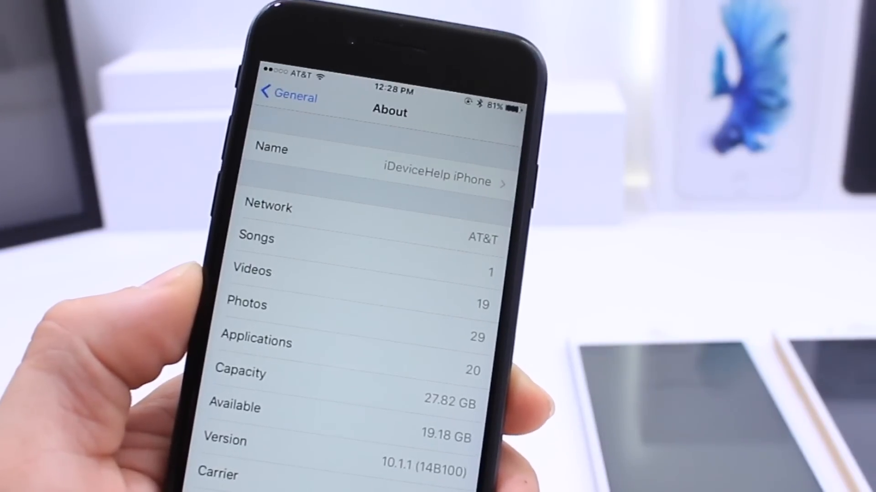
pyautogui.click(289, 98)
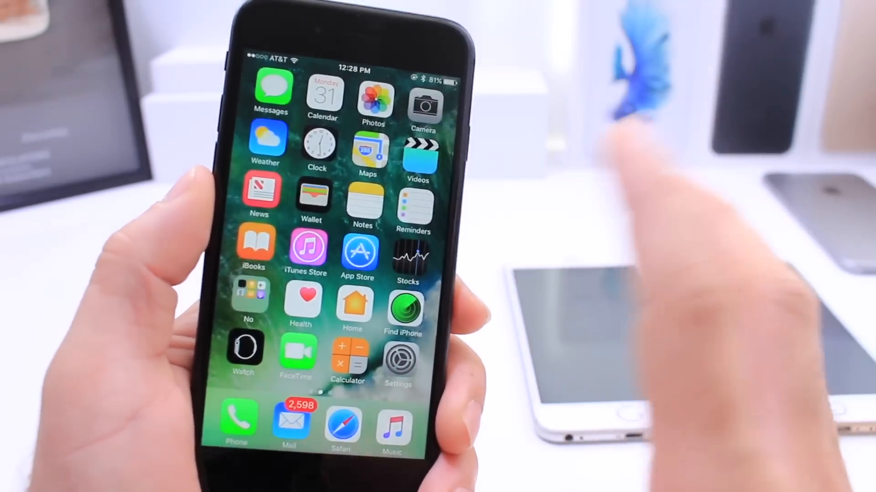
# - Reopen Settings and bring up the Wallpaper chooser with Dynamic, Stills and albums
pyautogui.click(397, 357)
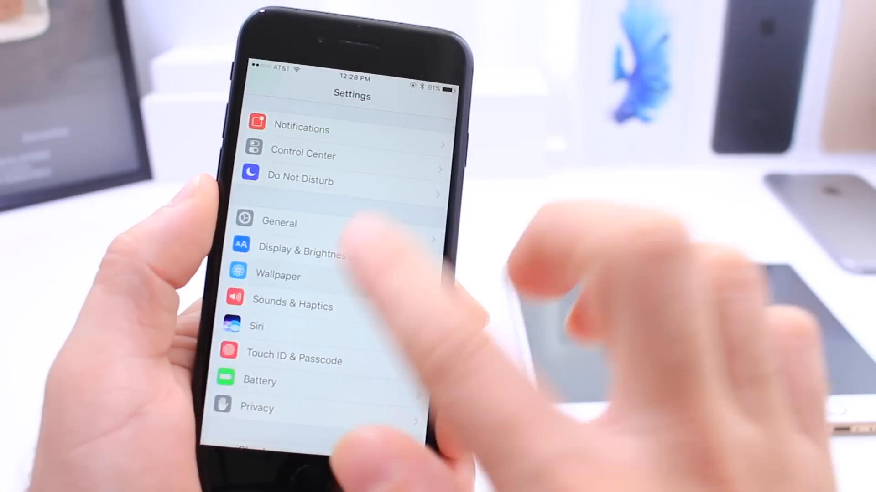
pyautogui.click(277, 275)
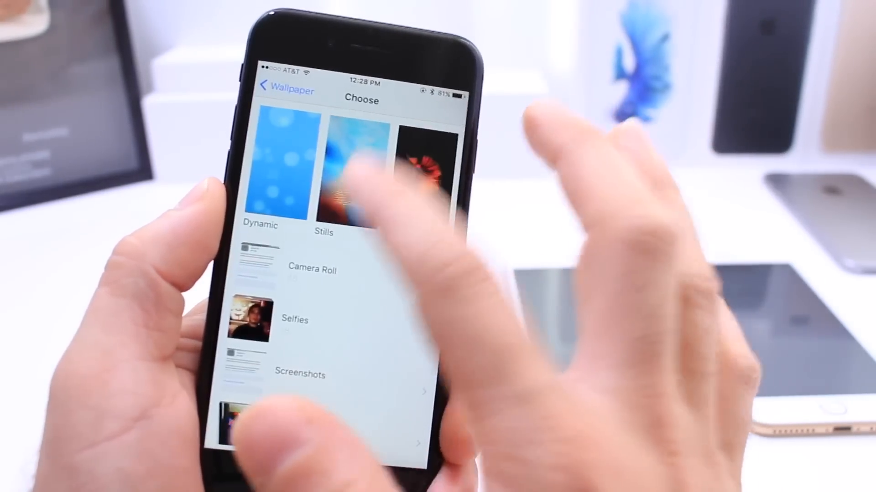